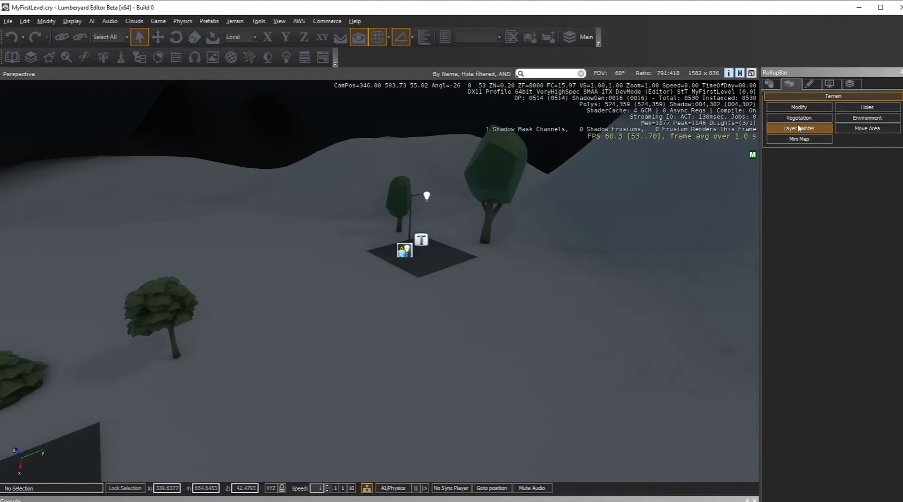
Switch from the Layer Painter tool to the RollupBar Objects list of placeable object types.
click(798, 129)
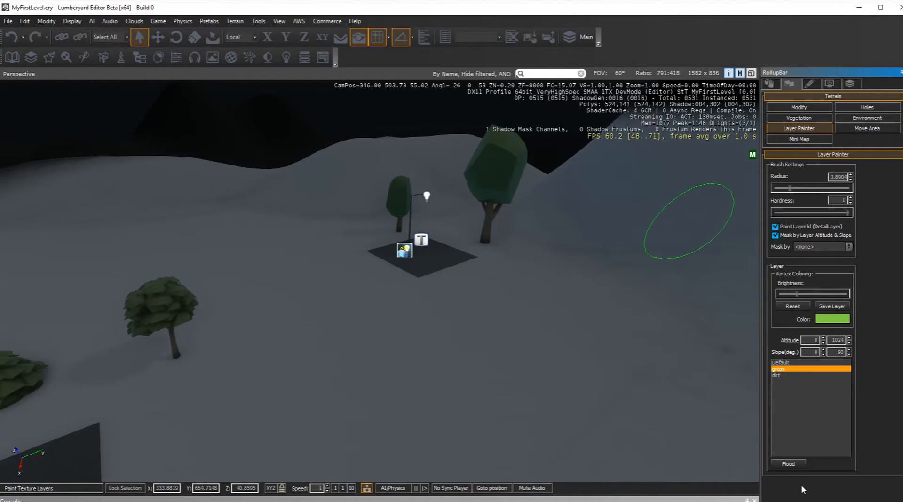
click(778, 376)
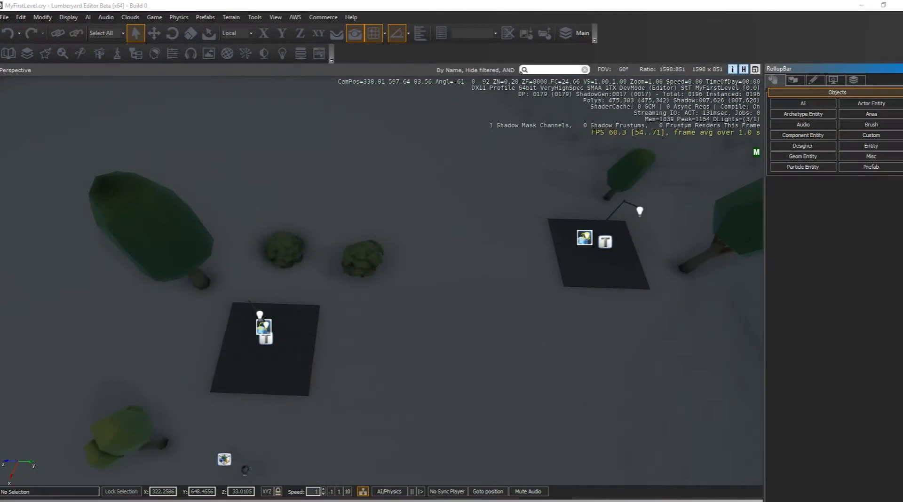
mouse_move(789, 397)
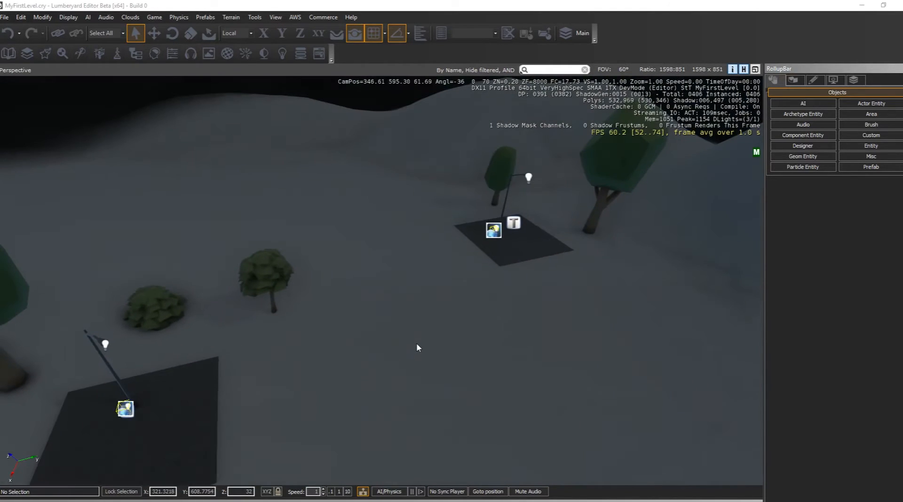
Return the RollupBar to the Terrain tab with its terrain editing tools.
click(794, 80)
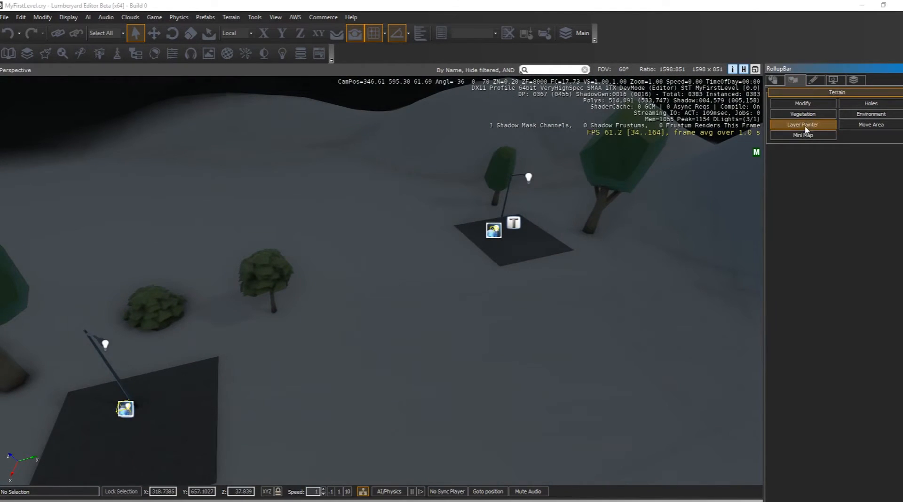
Start the Layer Painter to paint grass and dirt path layers on the terrain.
click(801, 125)
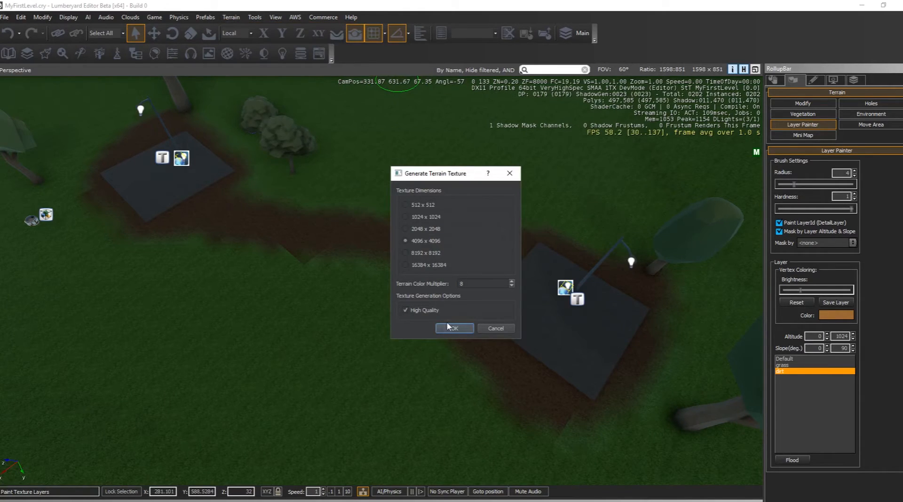
Generate the terrain texture at 4096 x 4096 with High Quality, keeping the painted grass and dirt.
click(455, 328)
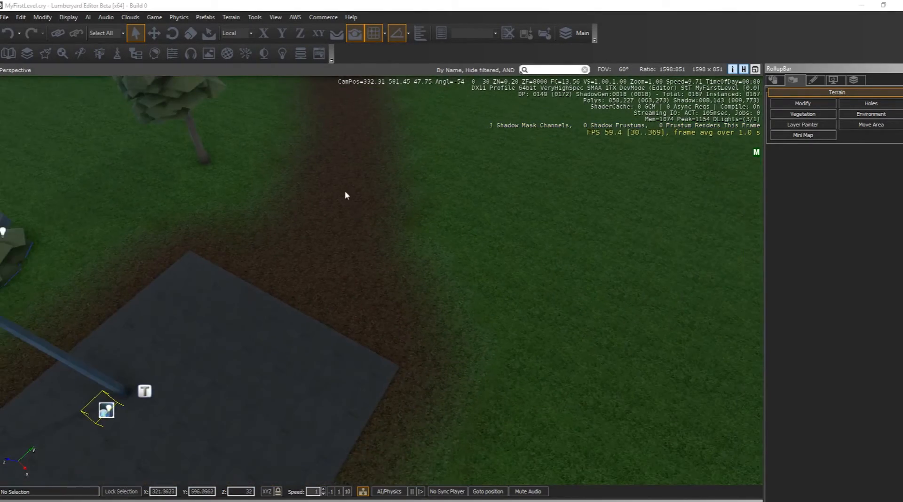
click(230, 18)
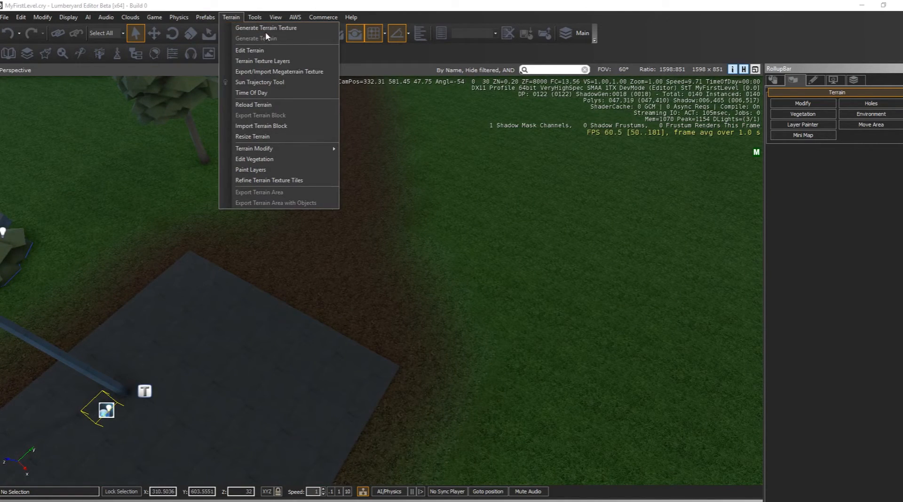
Regenerate the terrain texture and check the grass and dirt ring around the lit ground patch.
click(267, 28)
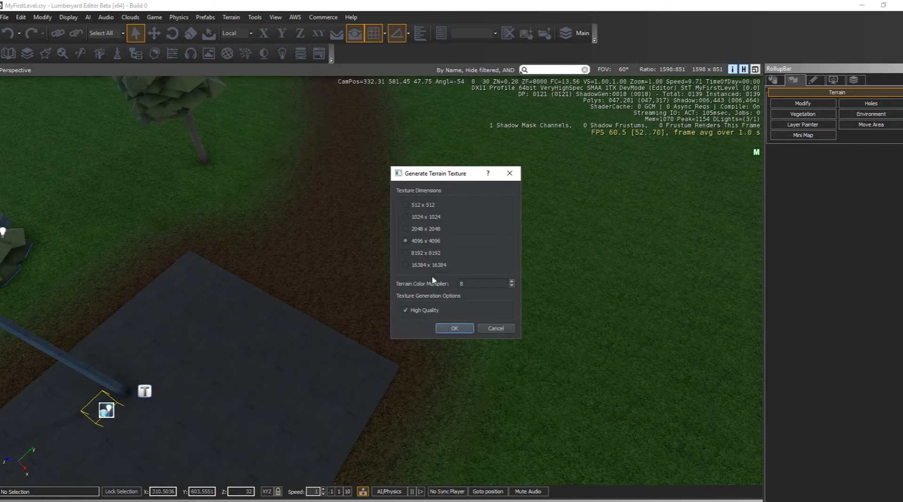
click(454, 328)
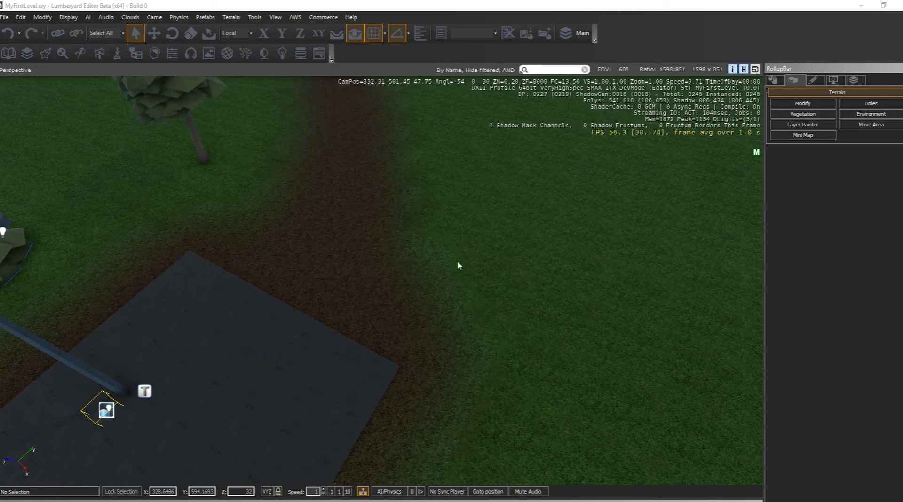
drag(458, 265, 545, 266)
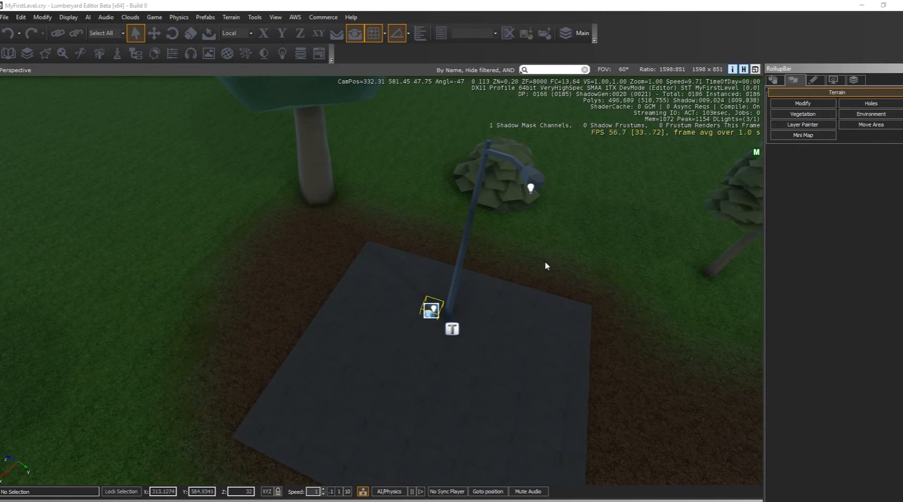